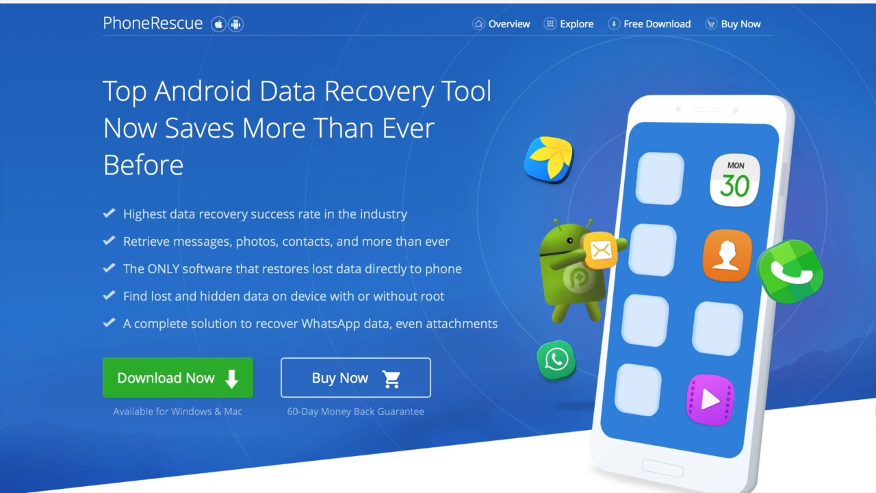
- Scroll to Download for Android, try the Google and Sony versions, then choose SAMSUNG
scroll("down", 3)
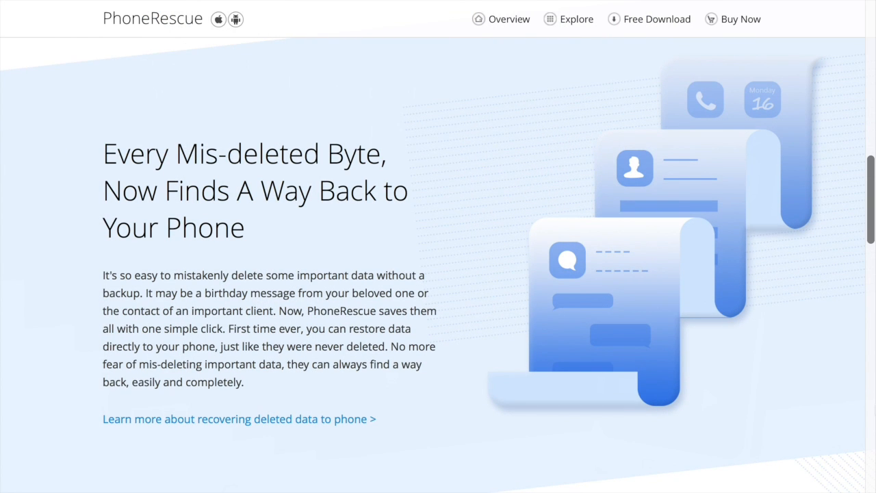
scroll("down", 3)
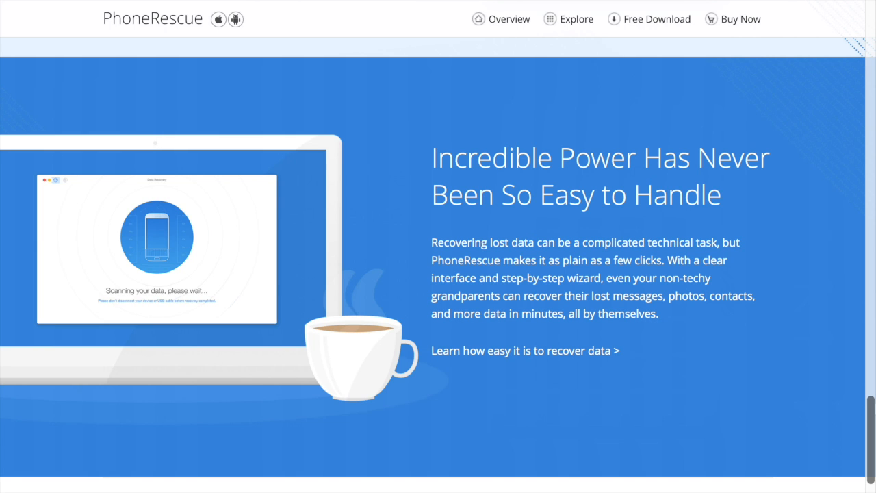
scroll("down", 3)
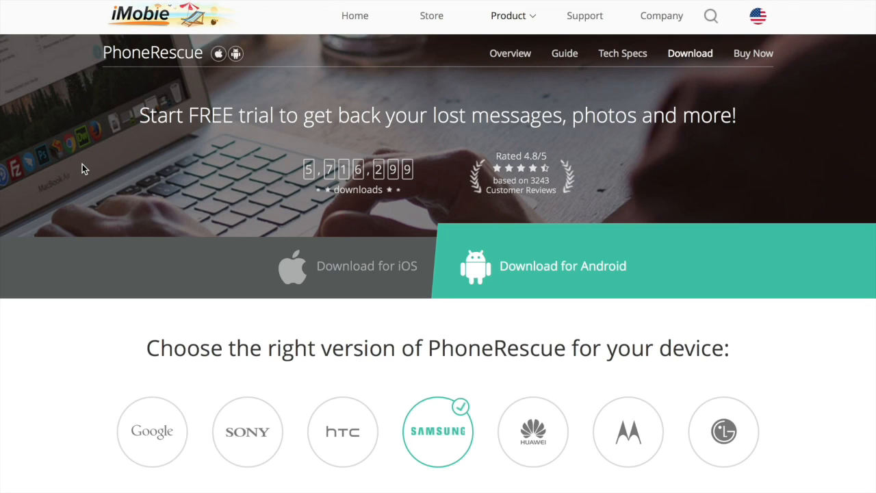
mouse_move(116, 353)
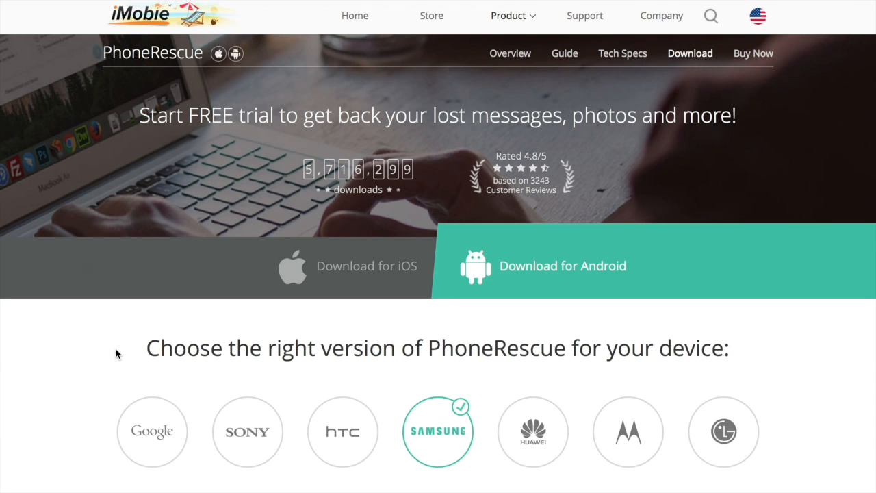
left_click(152, 431)
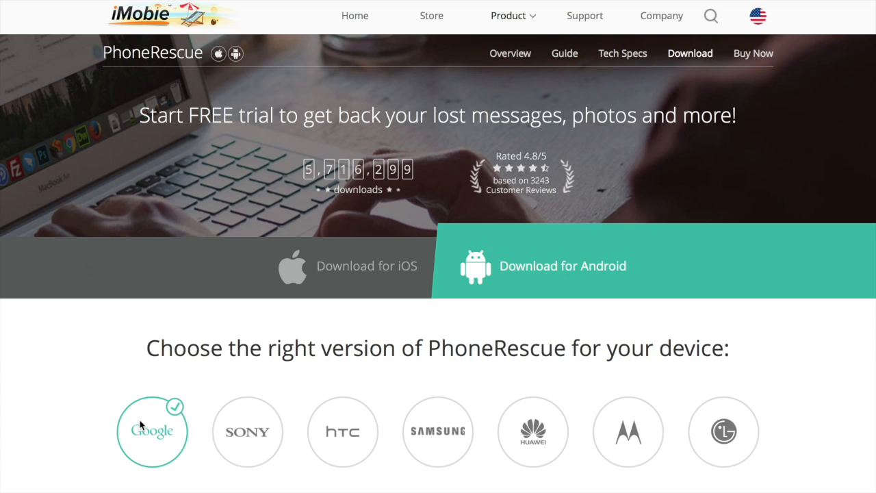
left_click(247, 431)
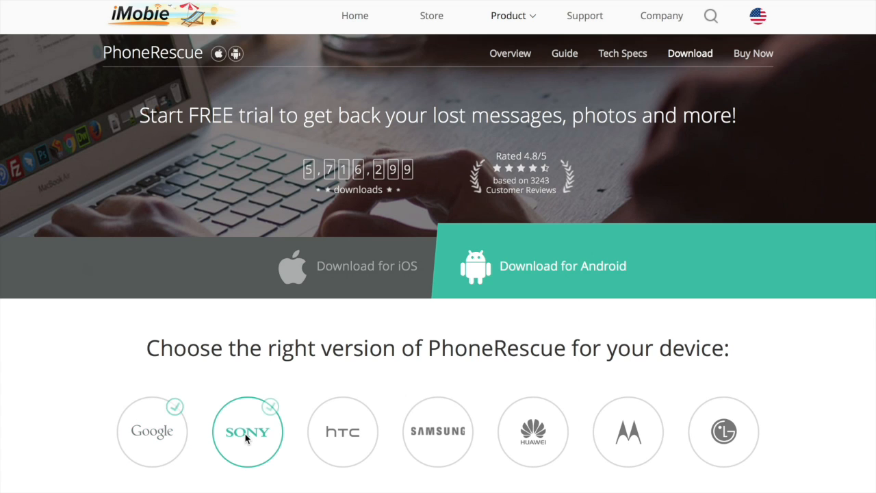
left_click(533, 431)
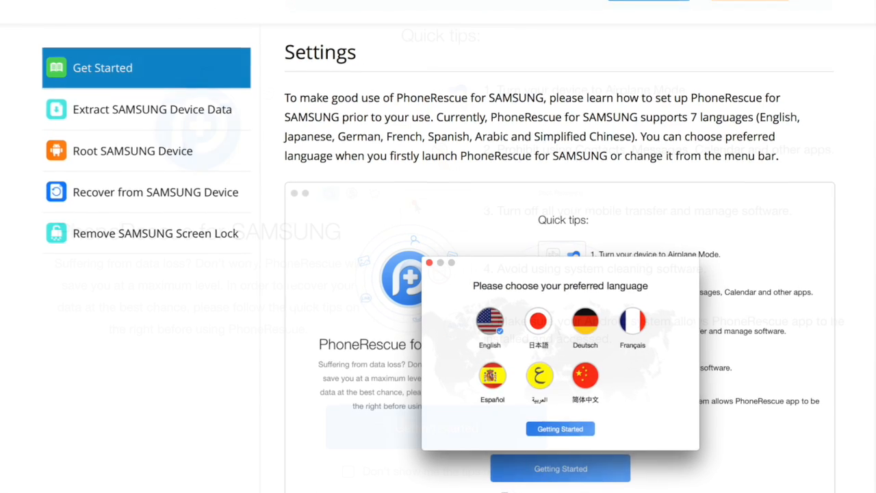
- Dismiss the PhoneRescue for SAMSUNG quick tips via Getting Started
left_click(559, 427)
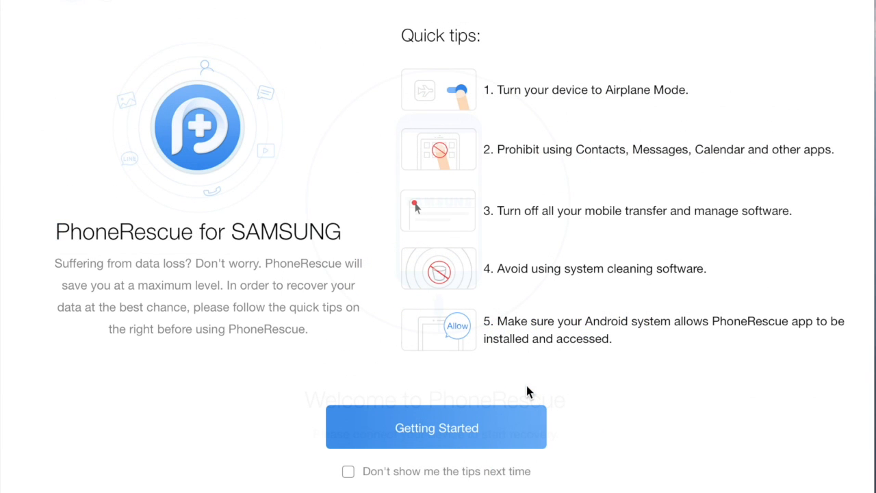
mouse_move(498, 420)
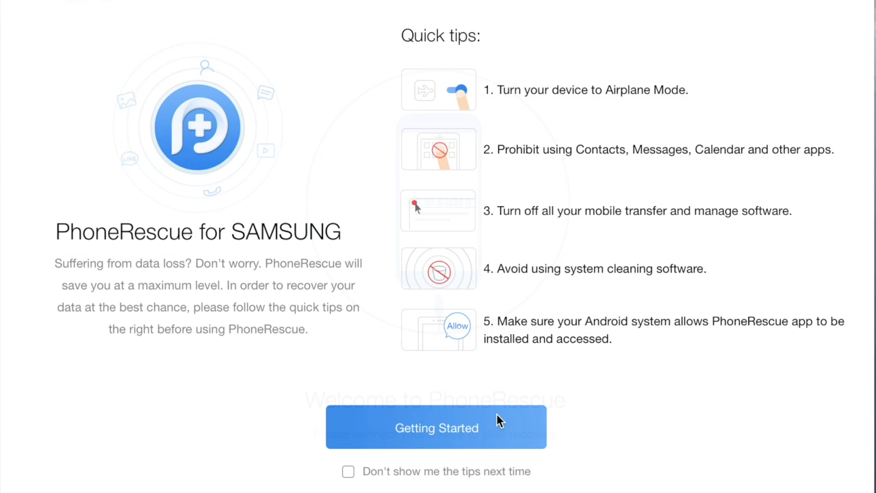
left_click(435, 427)
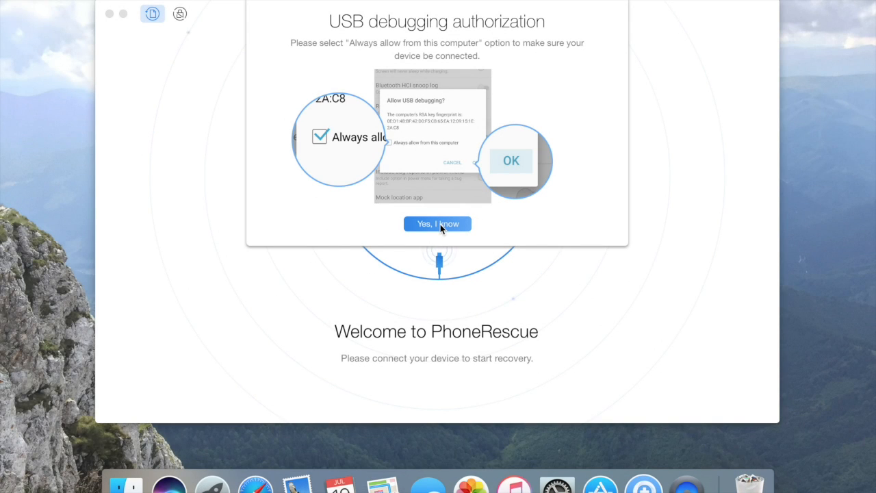
mouse_move(427, 231)
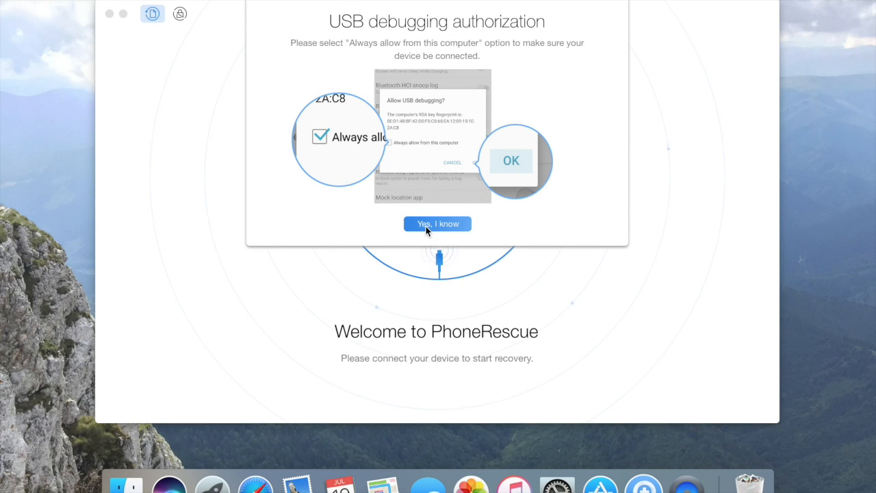
- Confirm 'Yes, I know' on the USB debugging authorization notice
left_click(437, 224)
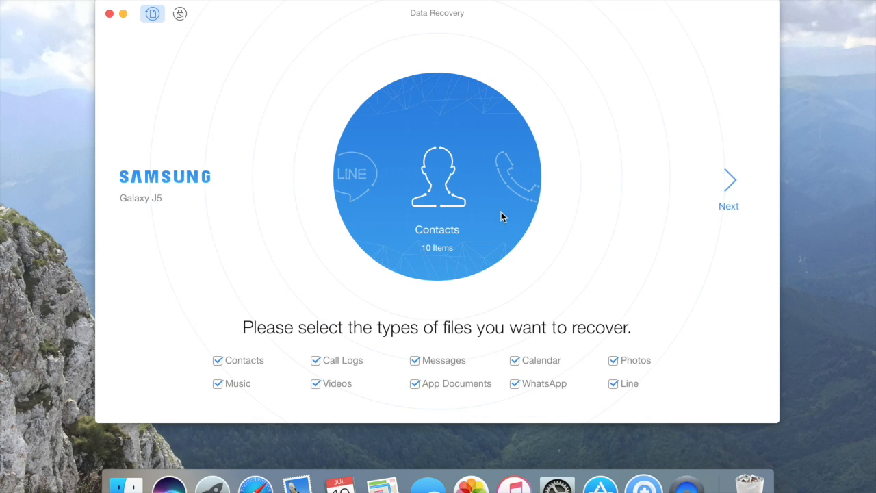
mouse_move(151, 14)
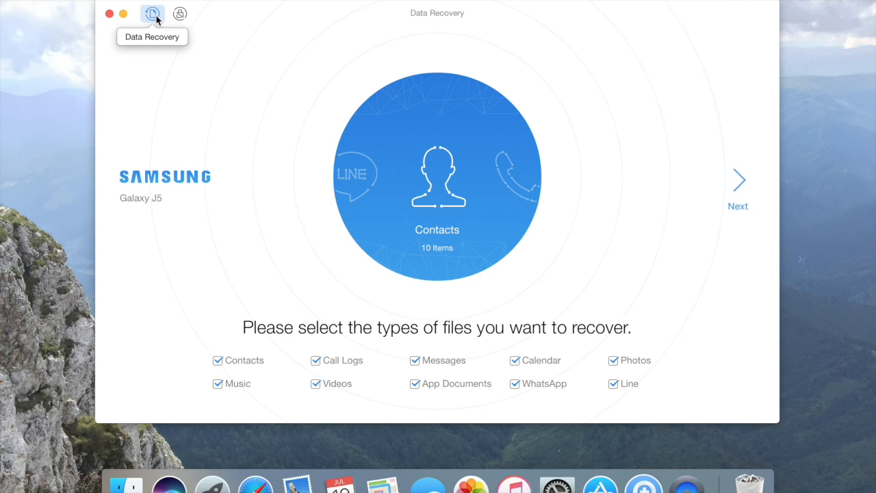
mouse_move(180, 14)
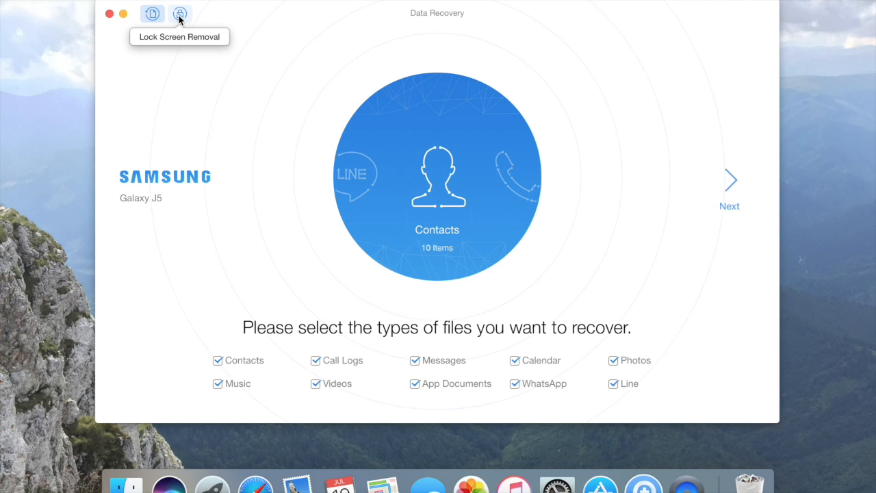
mouse_move(420, 216)
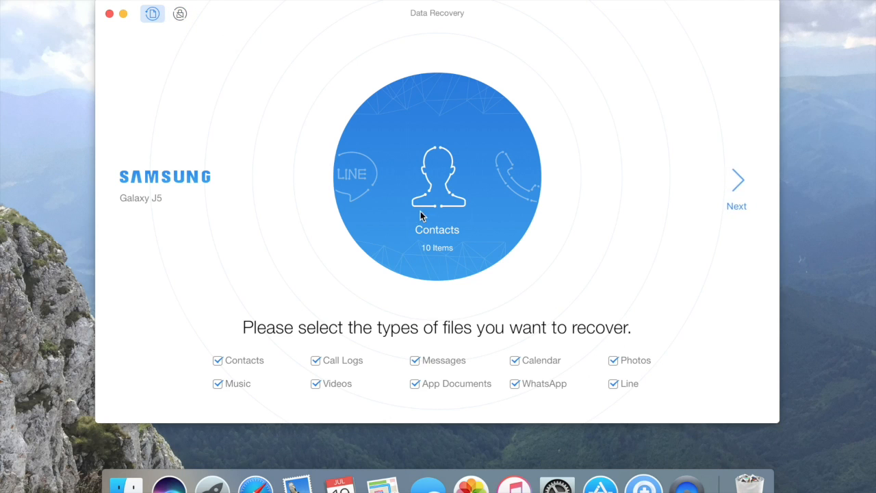
mouse_move(386, 284)
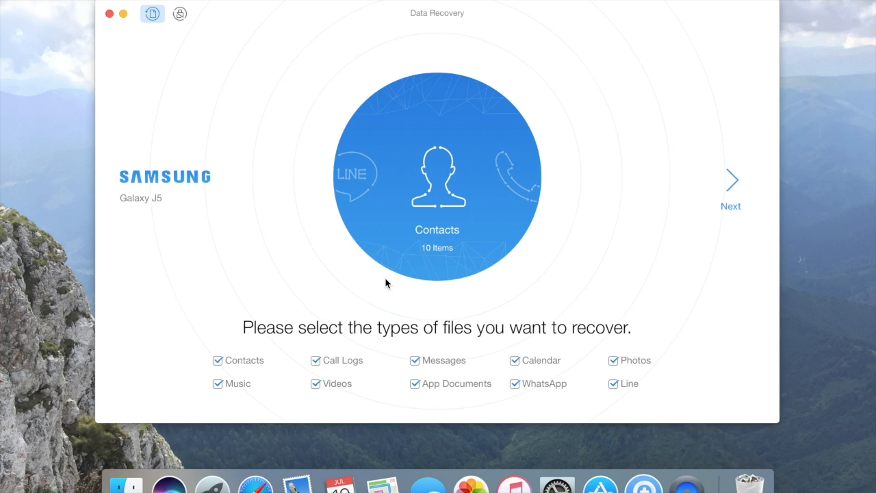
- Uncheck every file type except Messages and Photos, then continue with Next
left_click(217, 360)
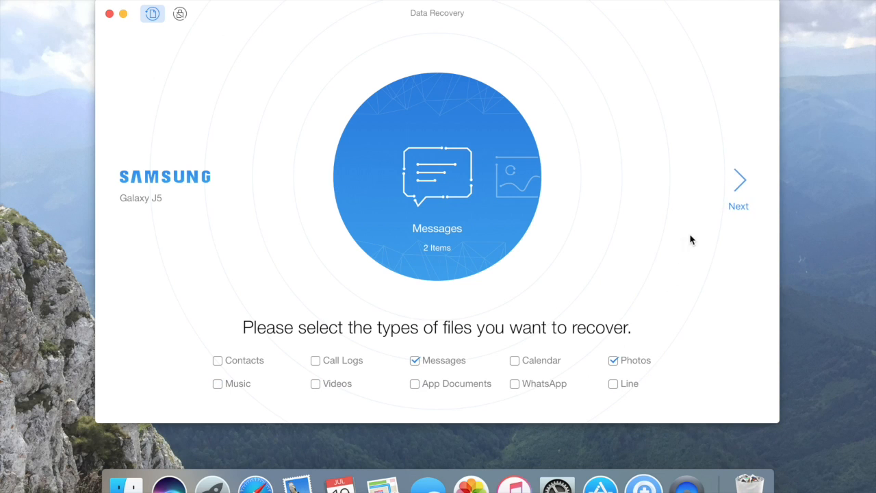
left_click(739, 179)
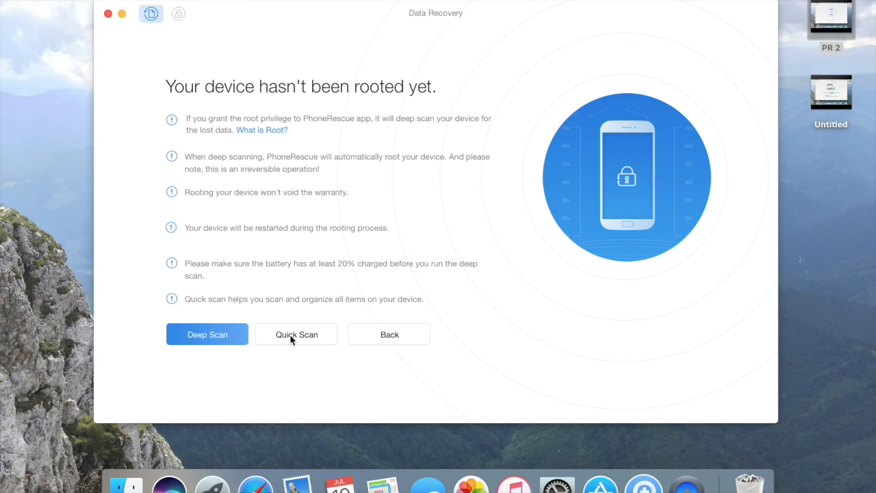
mouse_move(274, 379)
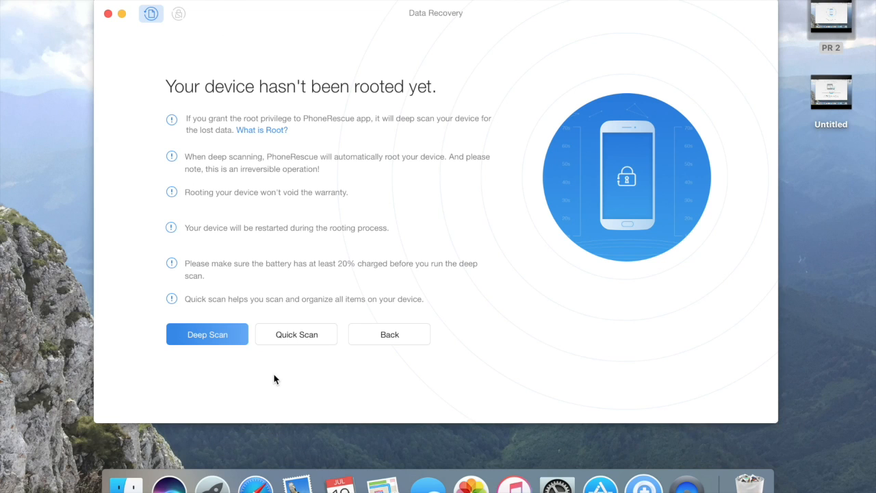
mouse_move(286, 349)
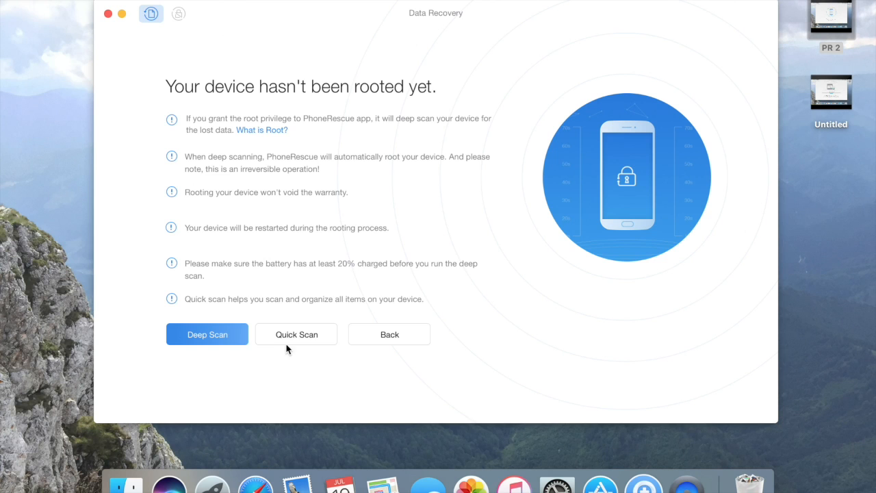
- Run a Quick Scan on the unrooted Galaxy J5
left_click(296, 334)
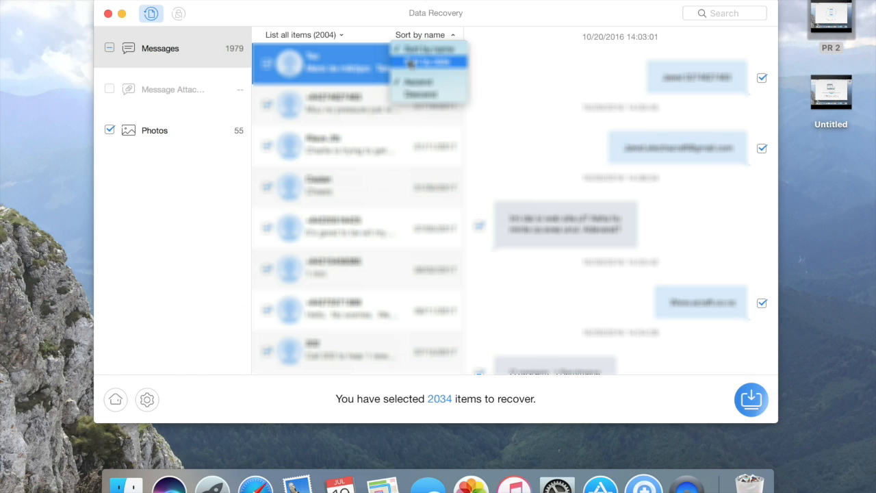
- Sort messages by date, mark the newest conversation, narrow photos, and recover 62 items
left_click(420, 62)
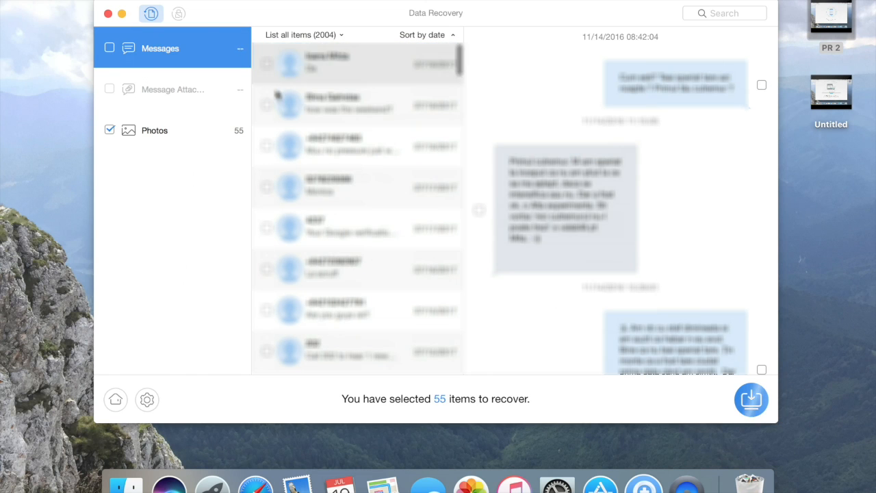
left_click(110, 48)
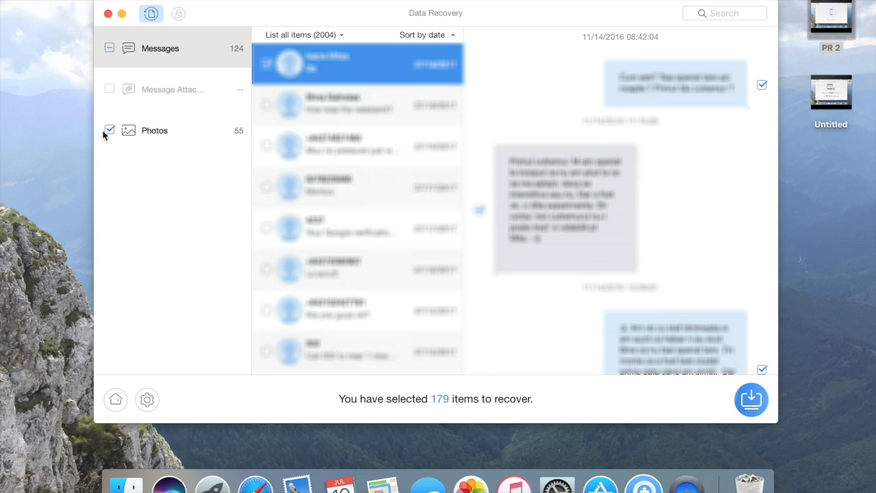
left_click(153, 130)
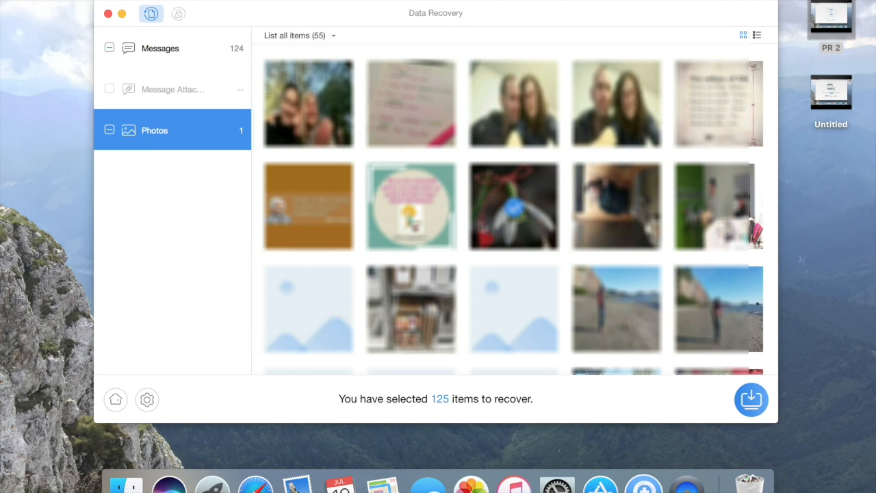
left_click(750, 399)
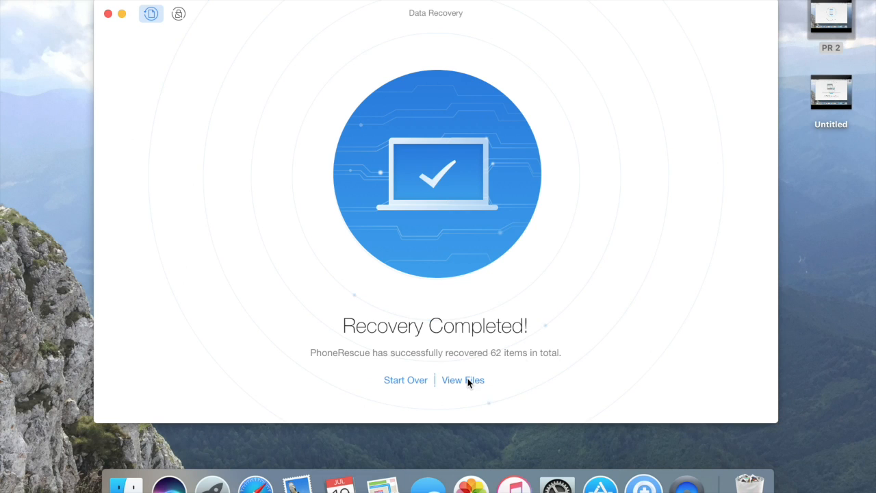
- Show recovered files in Finder and open the conversation .html in Messages
left_click(462, 380)
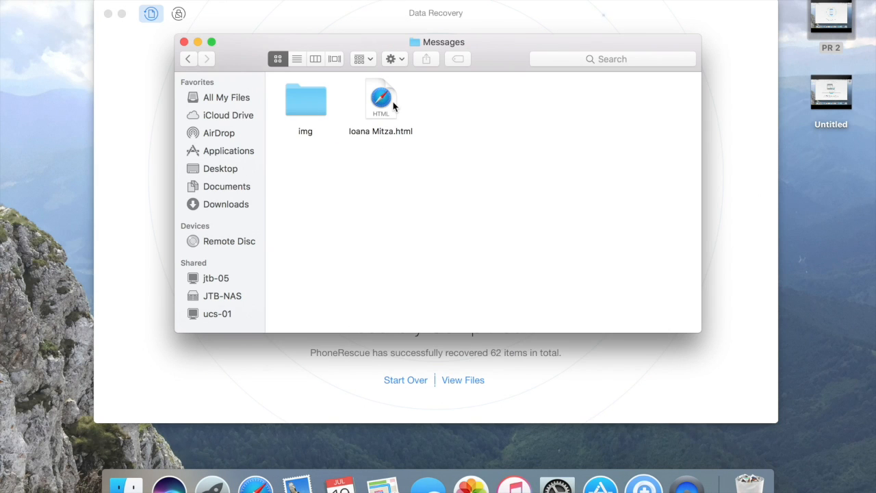
double_click(381, 99)
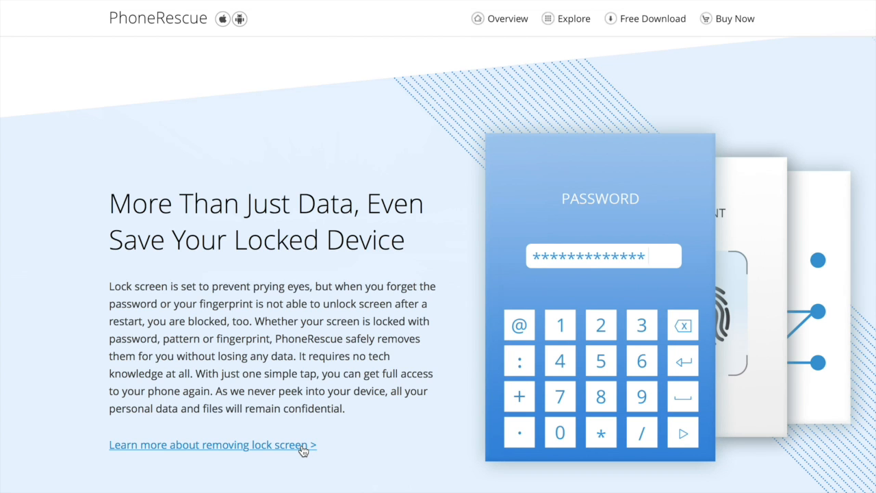
- Open 'Learn more about removing lock screen' and scroll to its Download Now section
left_click(209, 444)
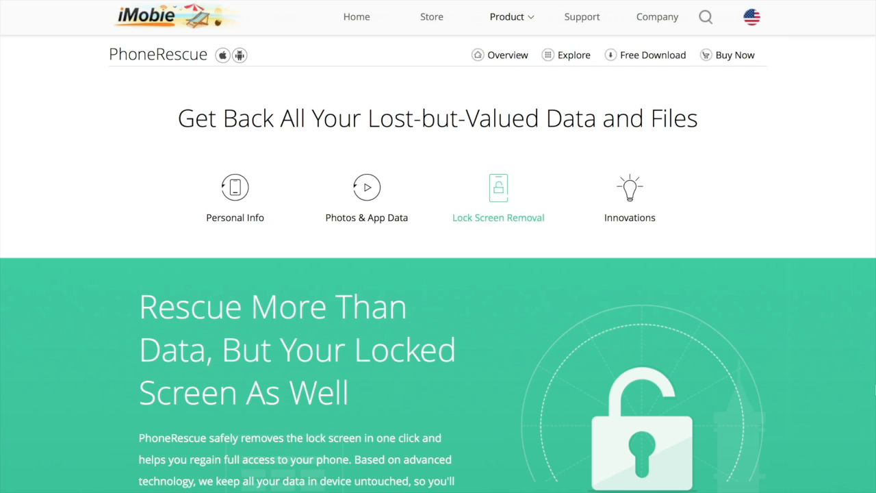
scroll("down", 3)
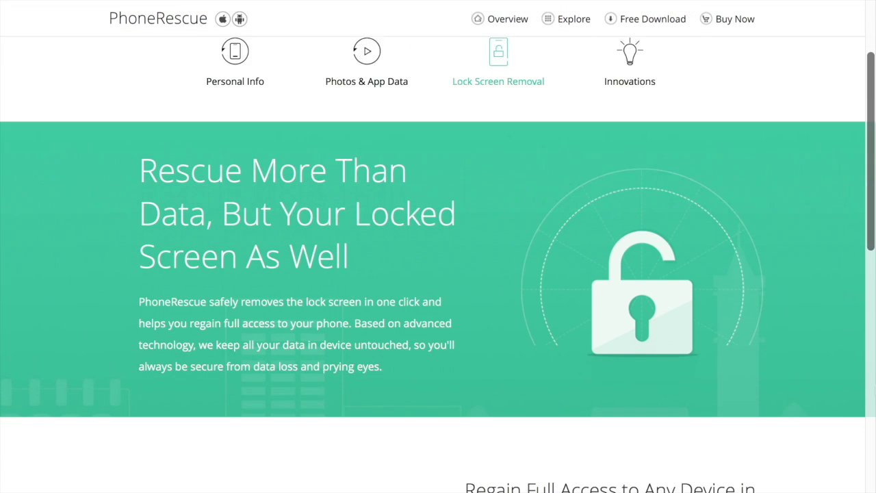
scroll("down", 3)
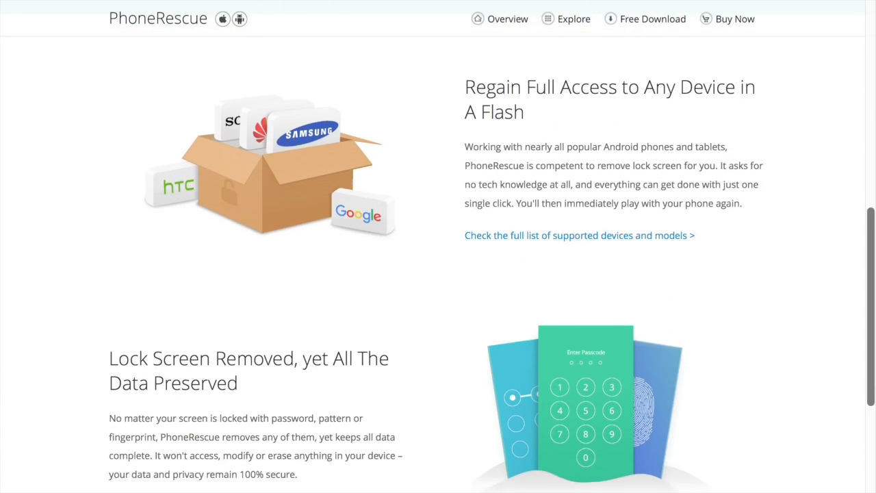
scroll("down", 3)
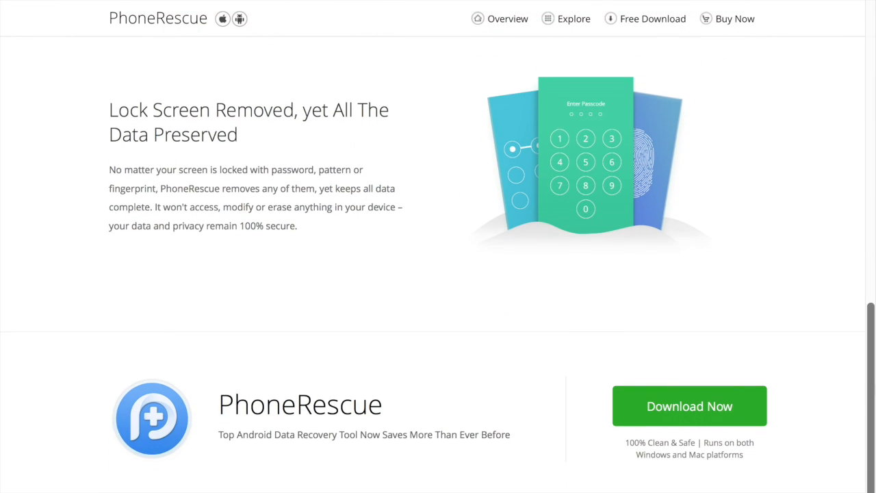
scroll("down", 3)
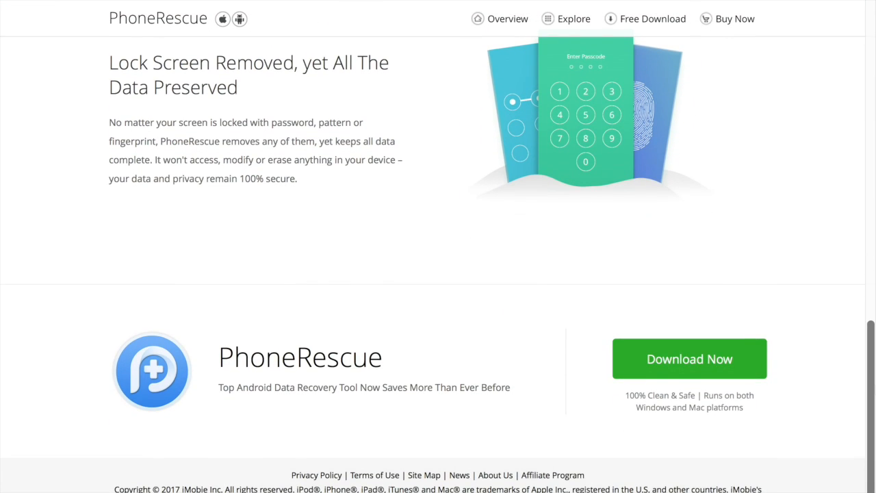
mouse_move(821, 163)
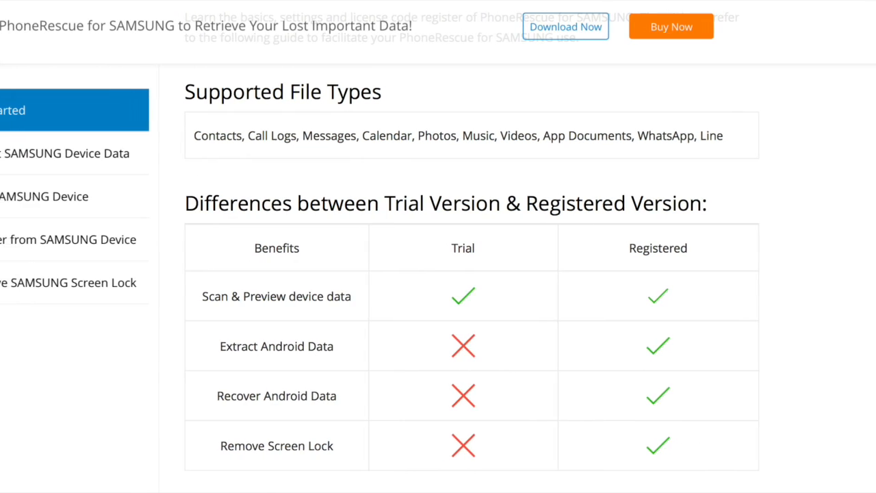
- Use Buy Now to view Personal, Family and Business licence pricing
left_click(671, 26)
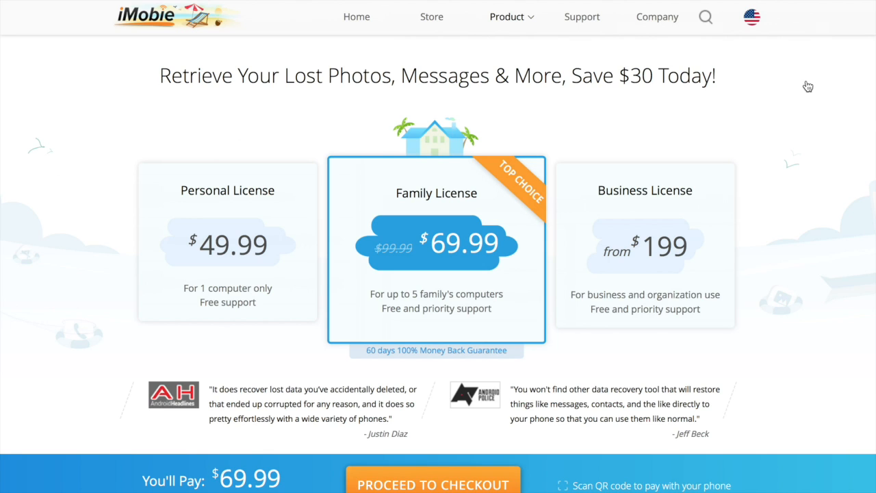
mouse_move(615, 80)
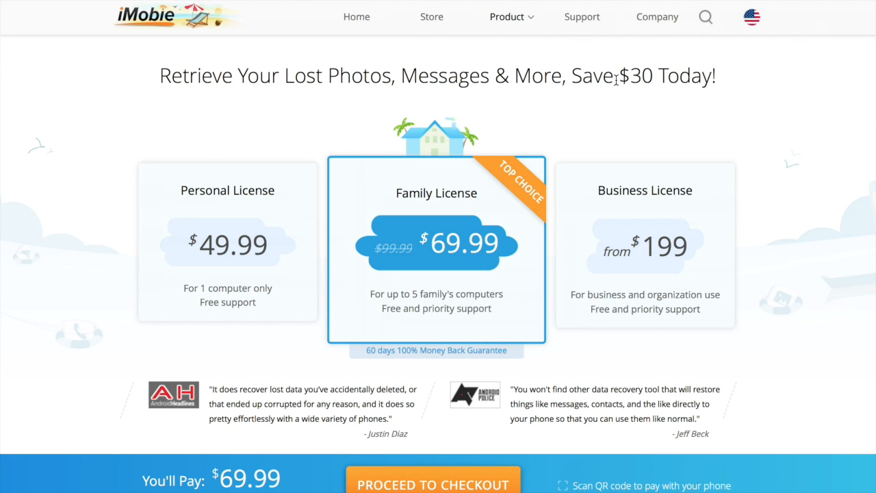